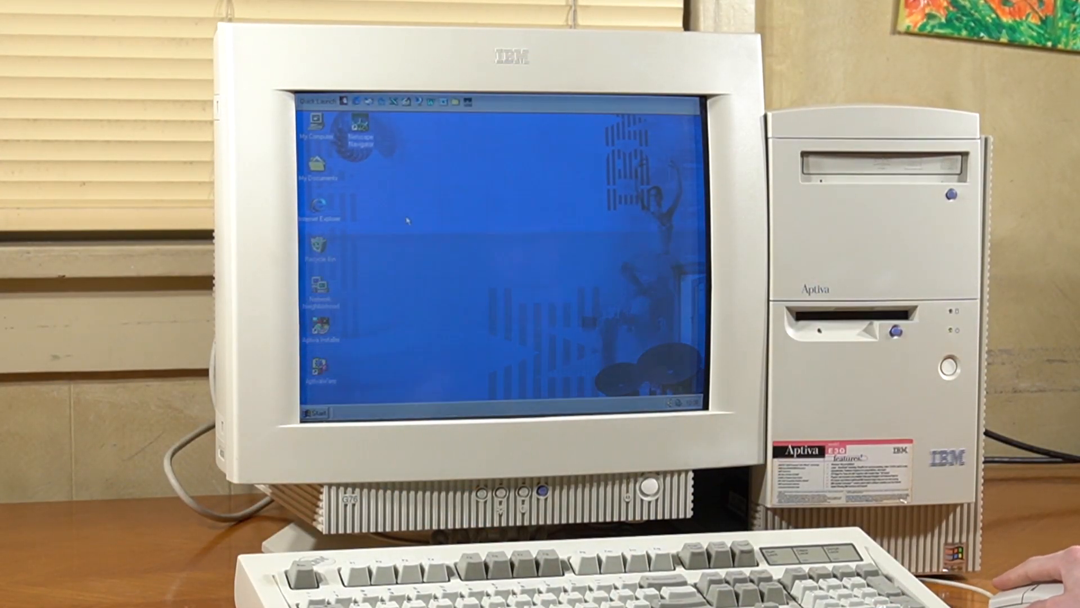
Reach the Device Manager hardware list via My Computer and System Properties.
double_click(317, 127)
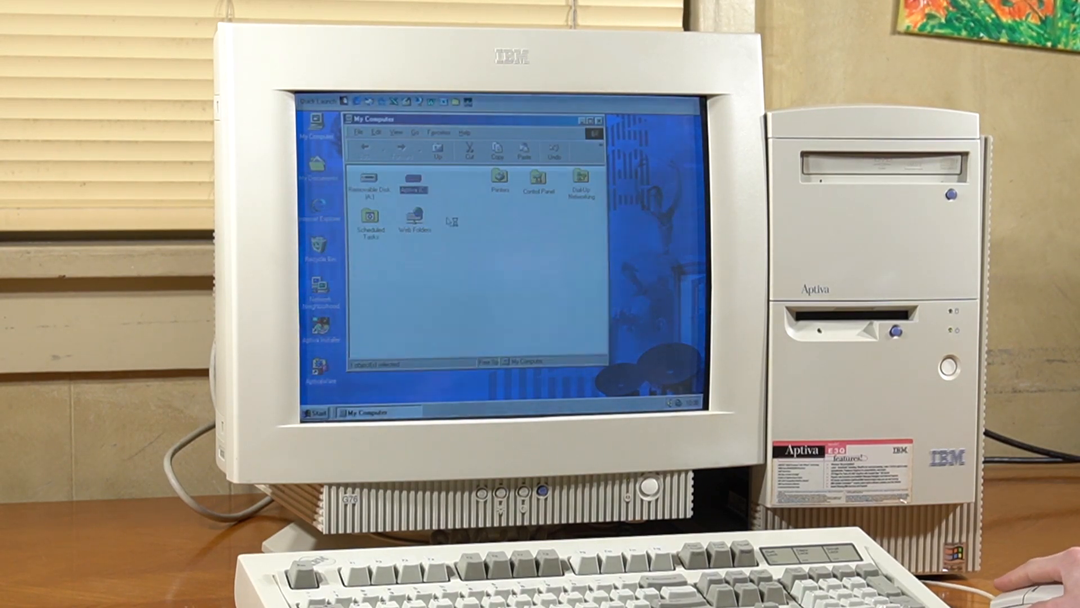
double_click(413, 182)
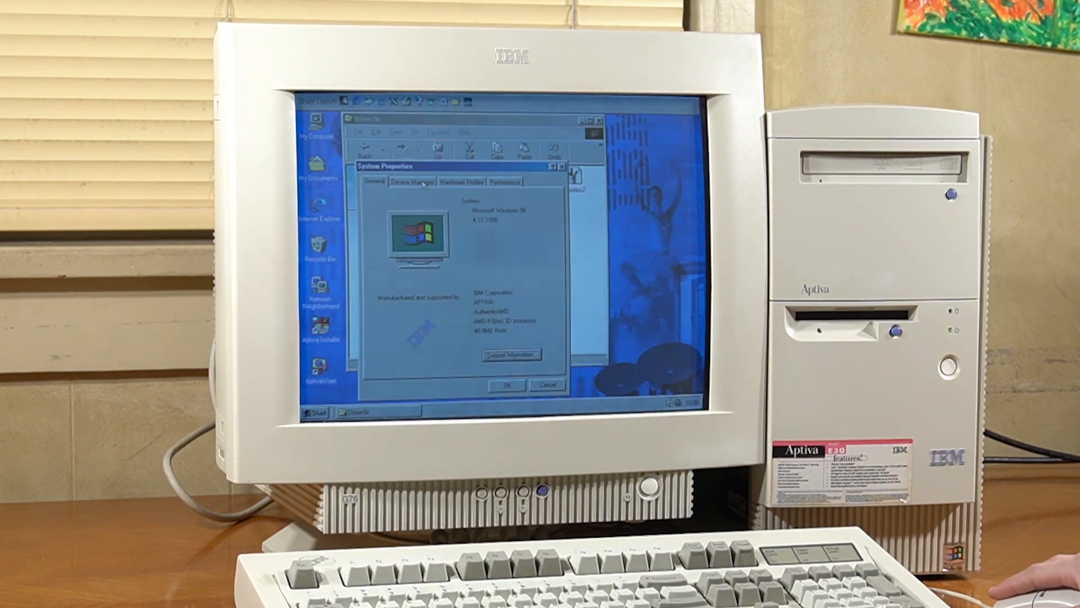
left_click(412, 181)
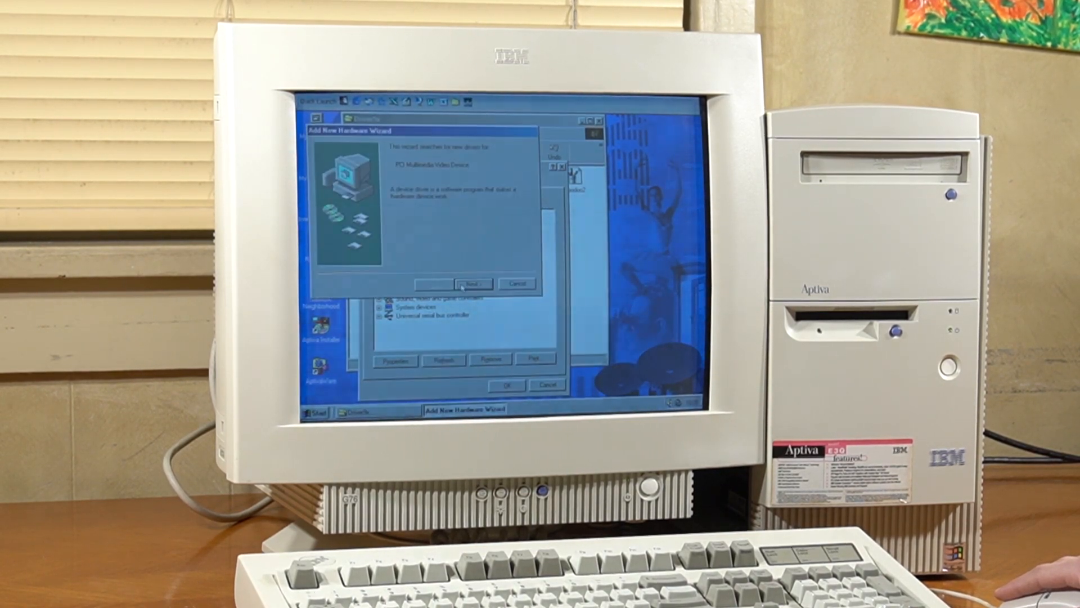
Choose to pick the driver from a list and browse the disk via Have Disk.
left_click(472, 284)
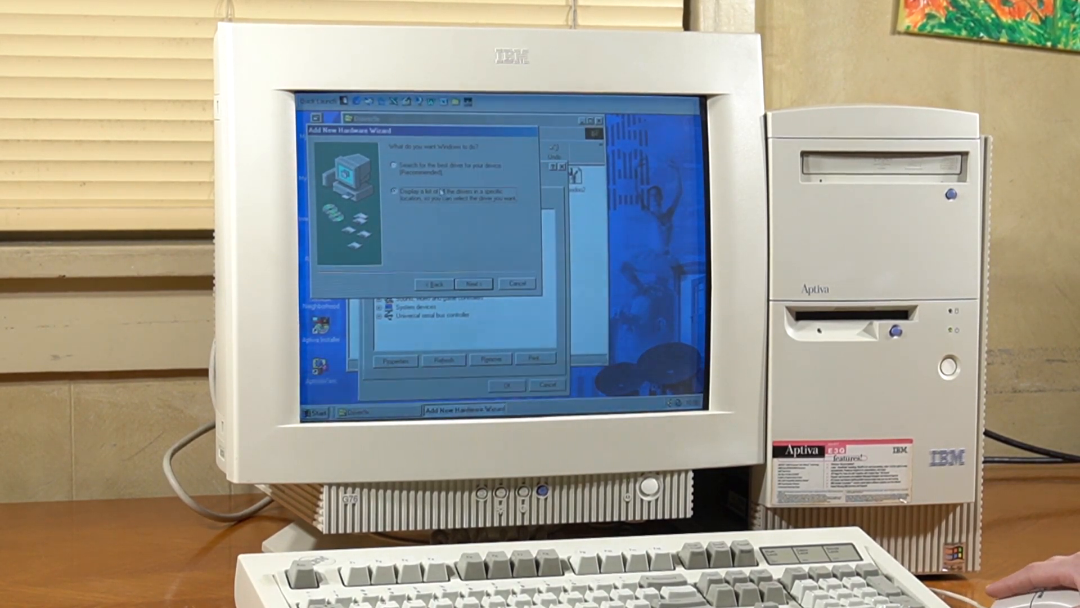
left_click(473, 283)
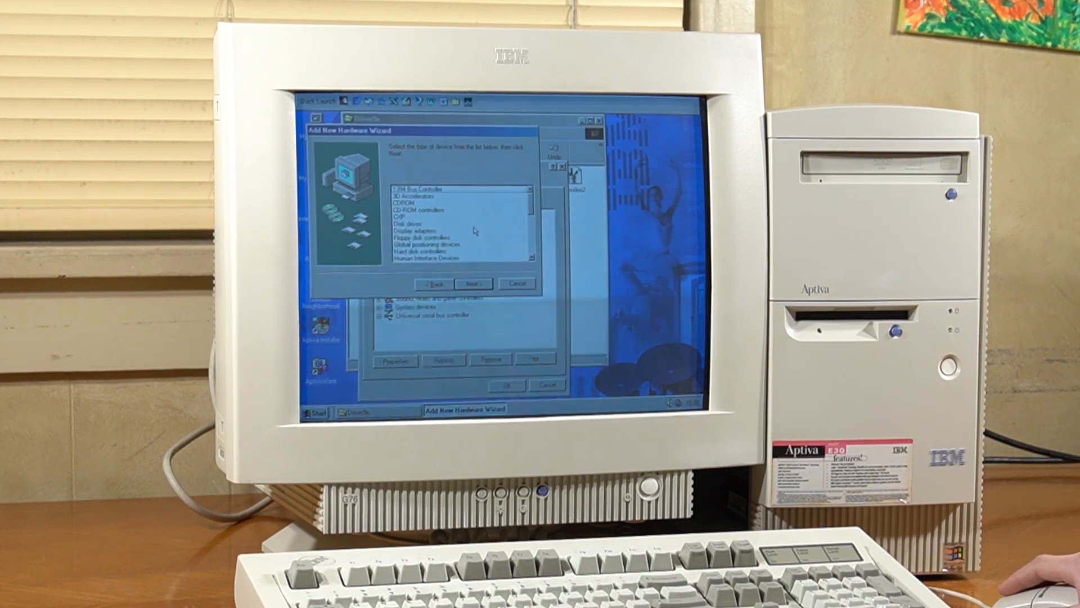
left_click(420, 196)
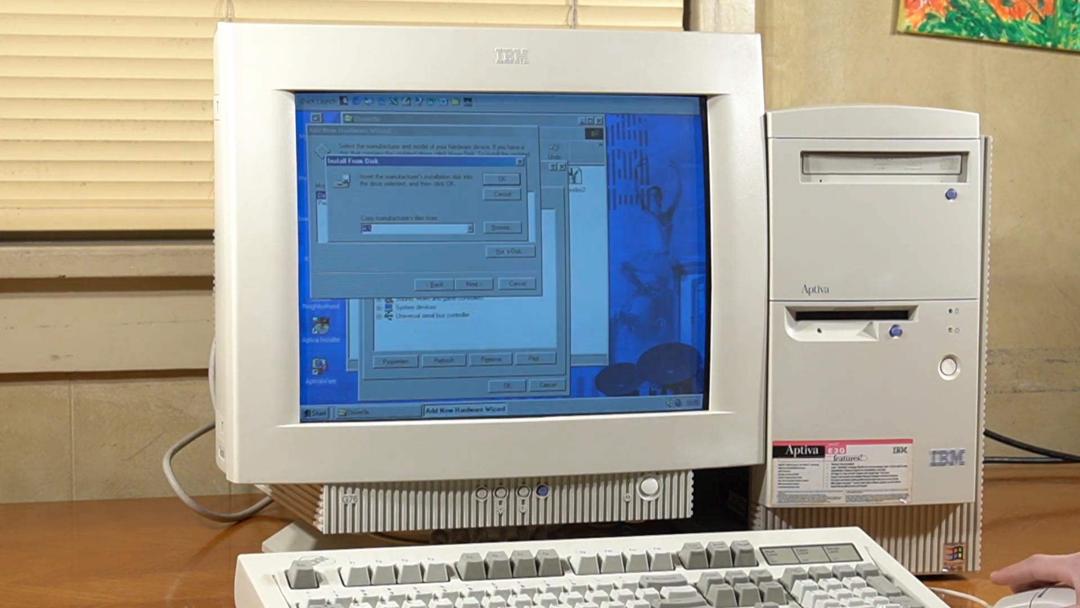
left_click(501, 226)
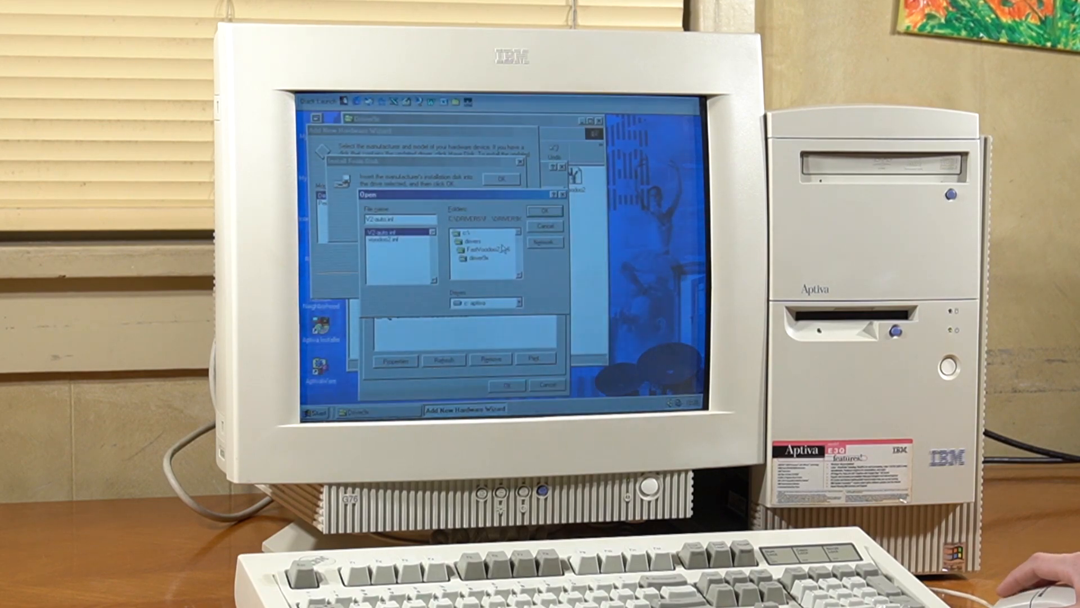
Select the .inf in C:\DRIVERS\FastVoodoo2 and accept the FastVoodoo2 model.
left_click(544, 210)
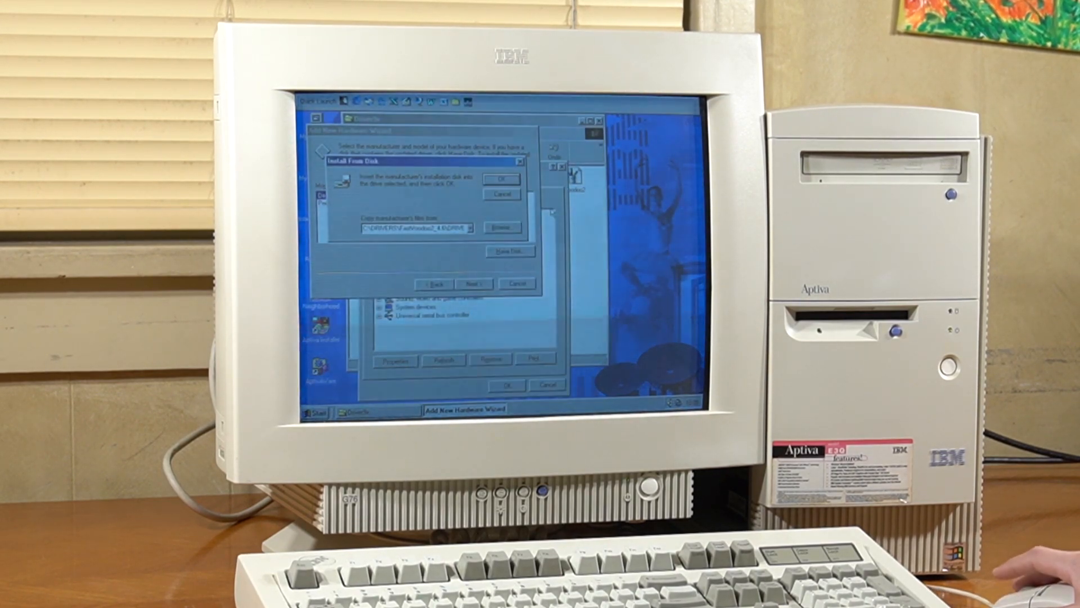
left_click(501, 179)
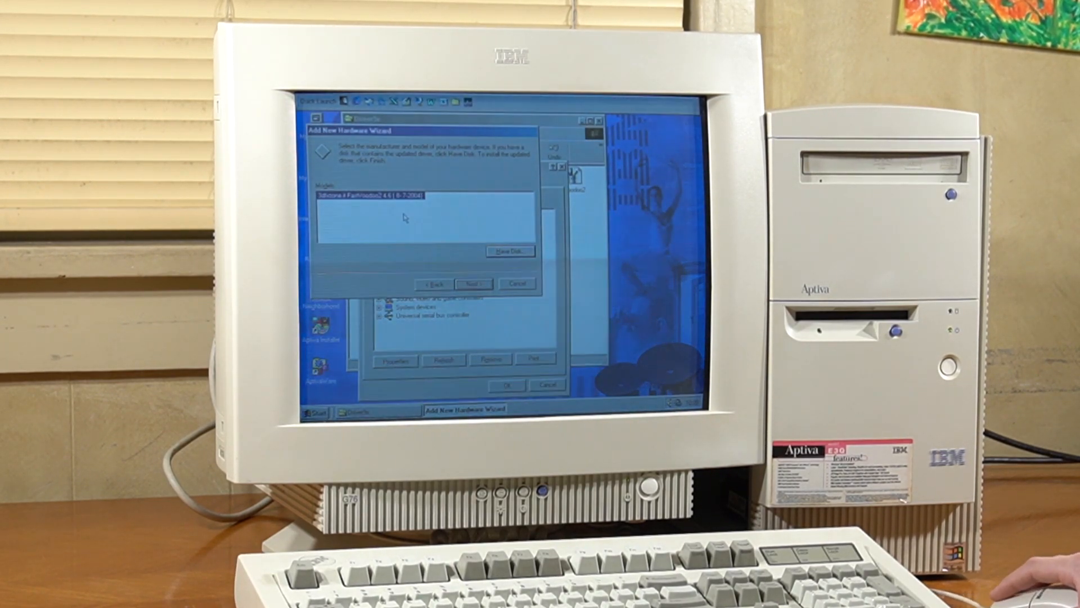
left_click(472, 284)
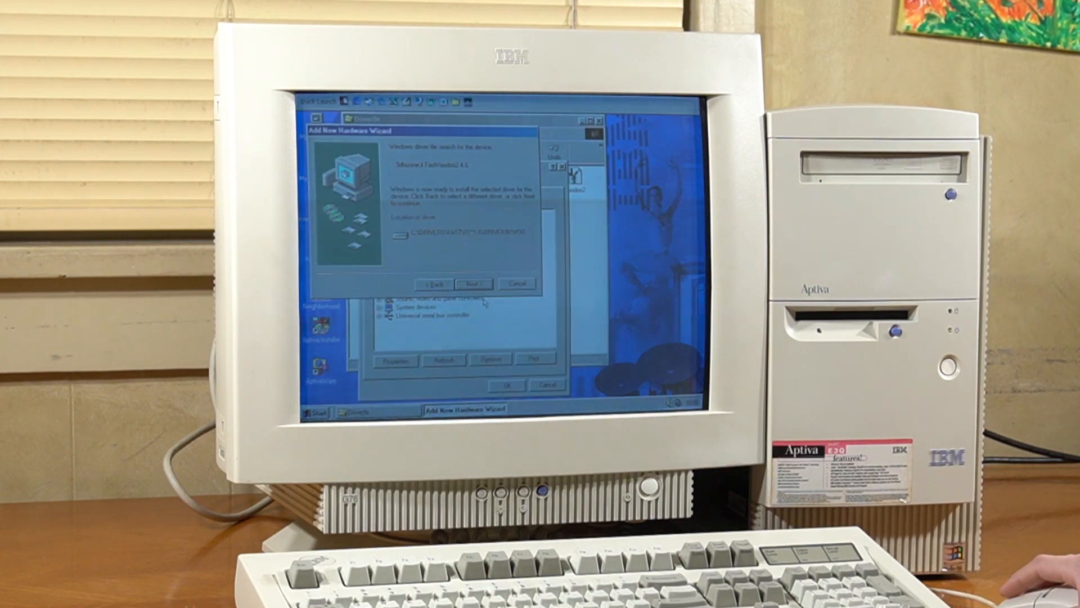
left_click(474, 283)
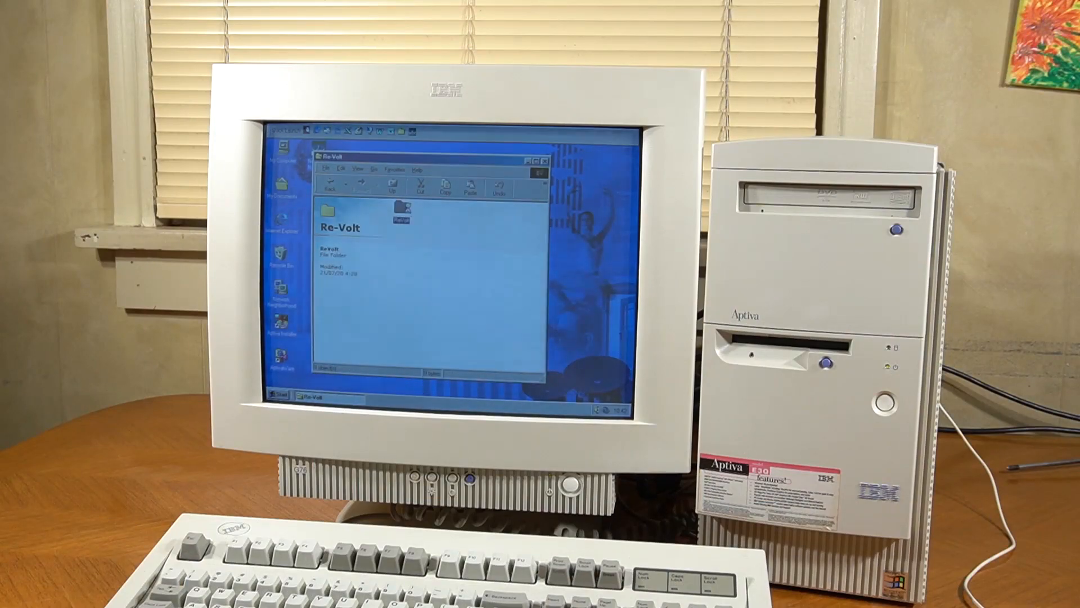
Enter the Motocross Madness folder, confirm its registry import and dismiss the hardware notice.
double_click(400, 207)
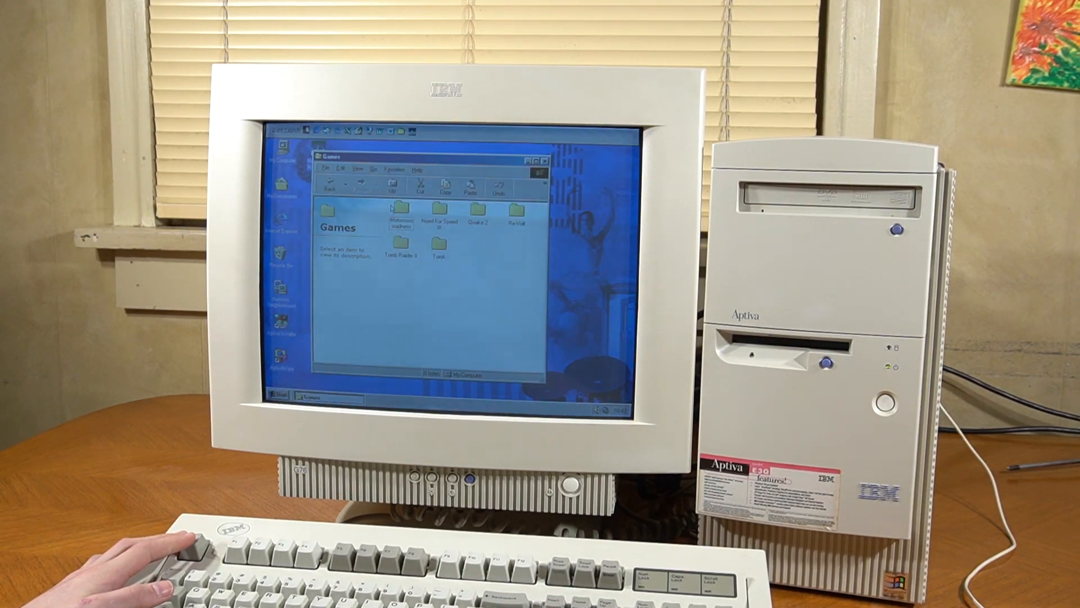
double_click(396, 210)
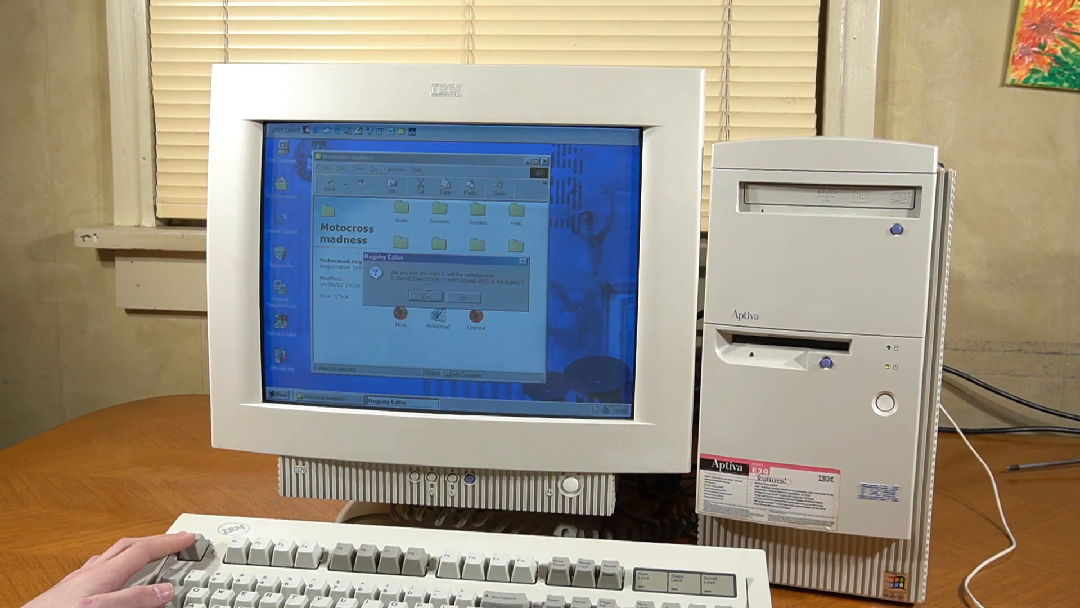
left_click(426, 296)
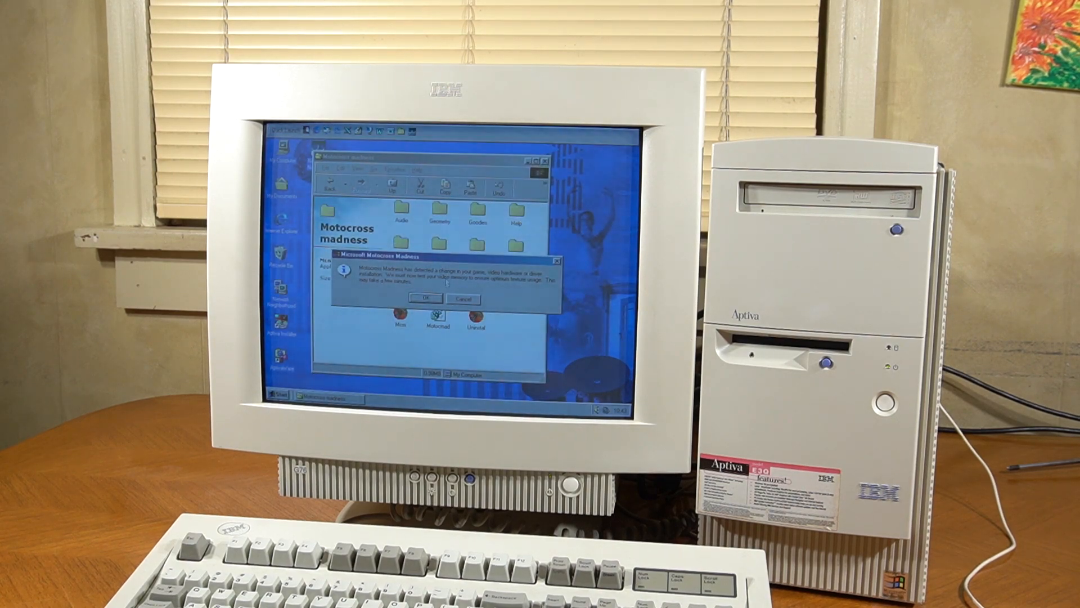
left_click(426, 297)
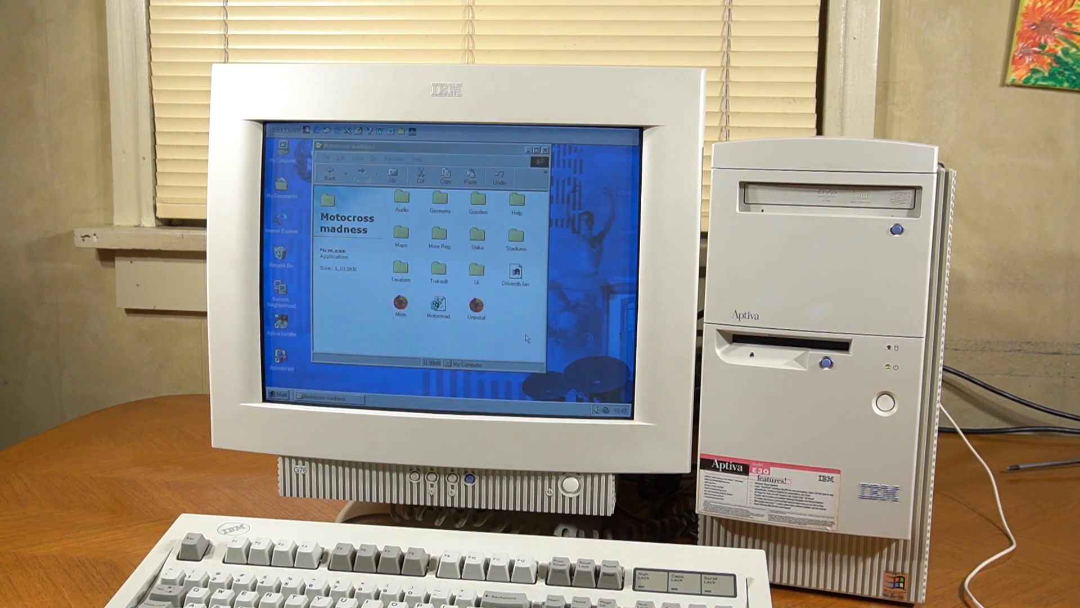